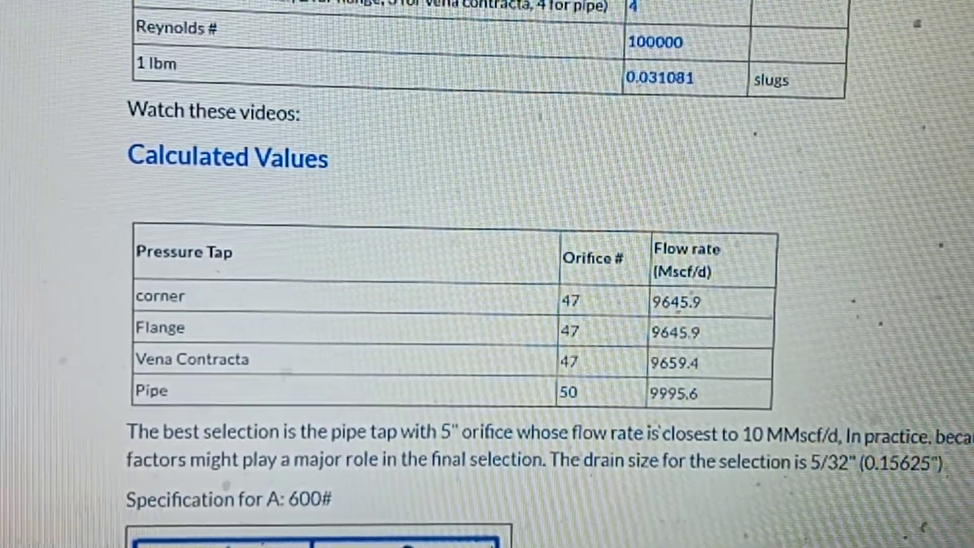
{"action": "scroll", "scroll_direction": "up", "scroll_amount": 3}
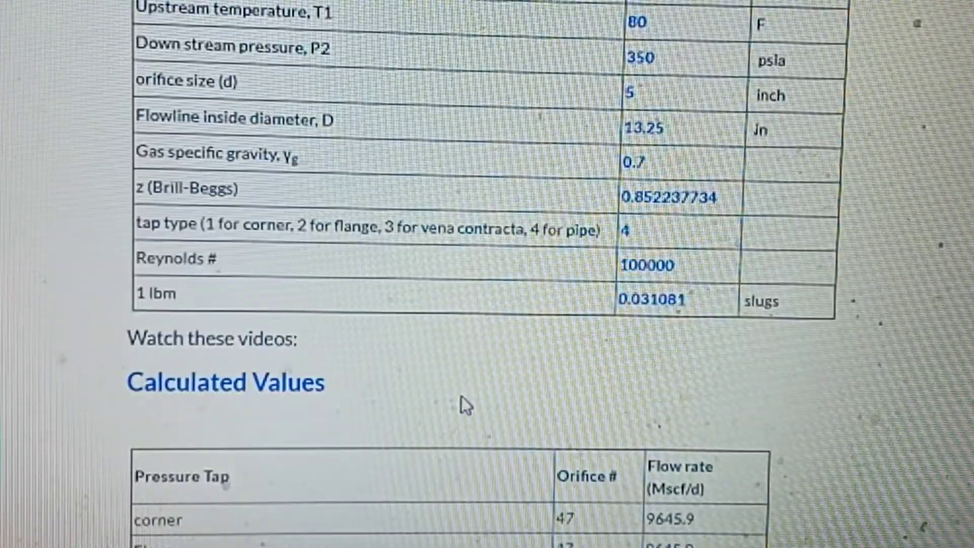
{"action": "scroll", "scroll_direction": "down", "scroll_amount": 3}
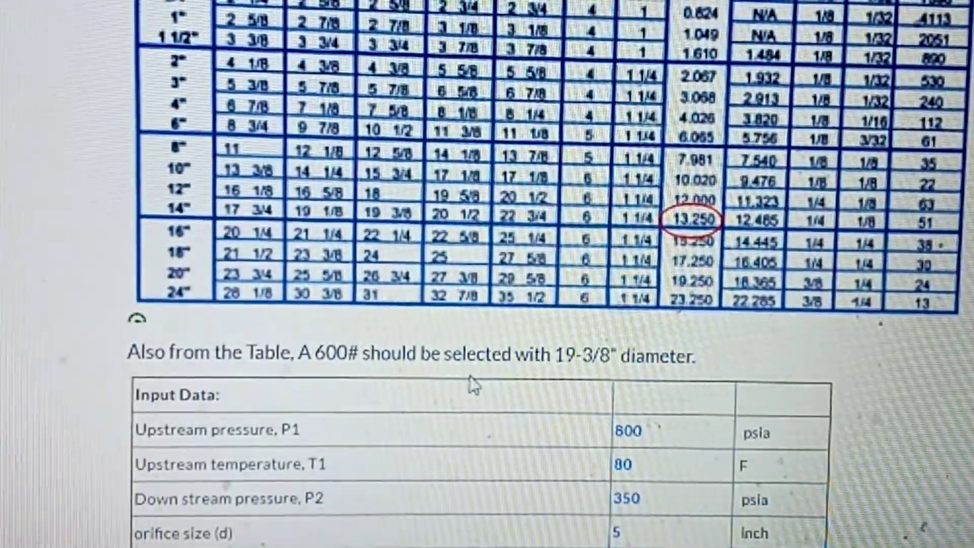
{"action": "scroll", "scroll_direction": "down", "scroll_amount": 3}
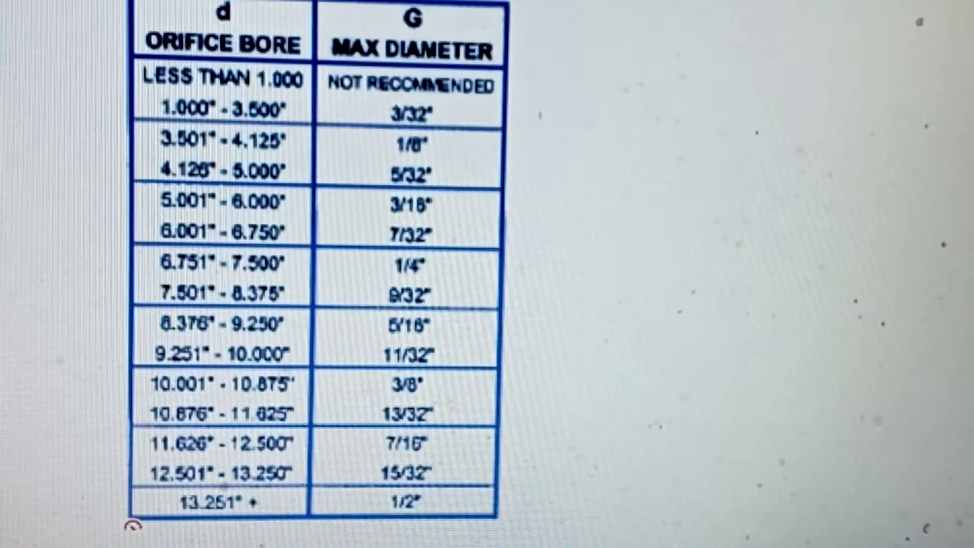
{"action": "scroll", "scroll_direction": "down", "scroll_amount": 3}
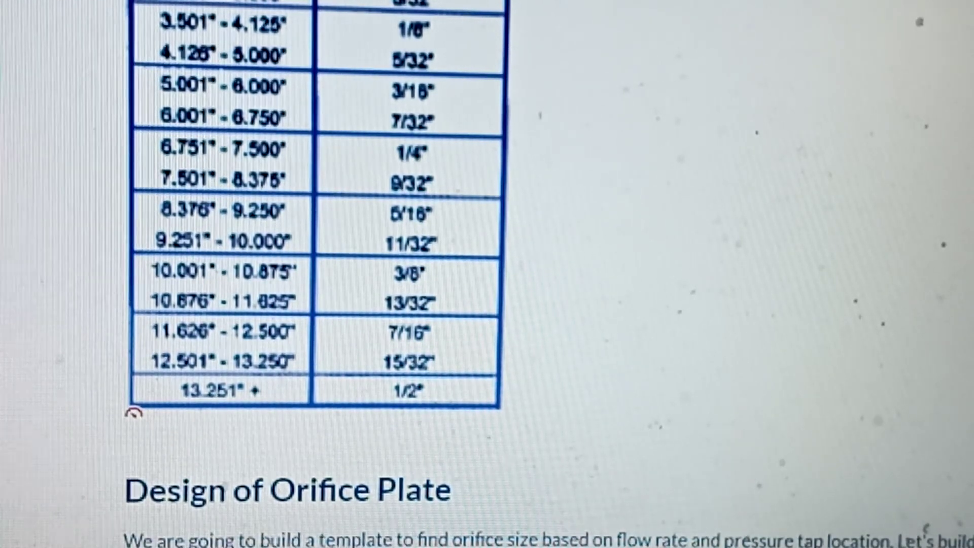
{"action": "mouse_move", "coordinate": [168, 106]}
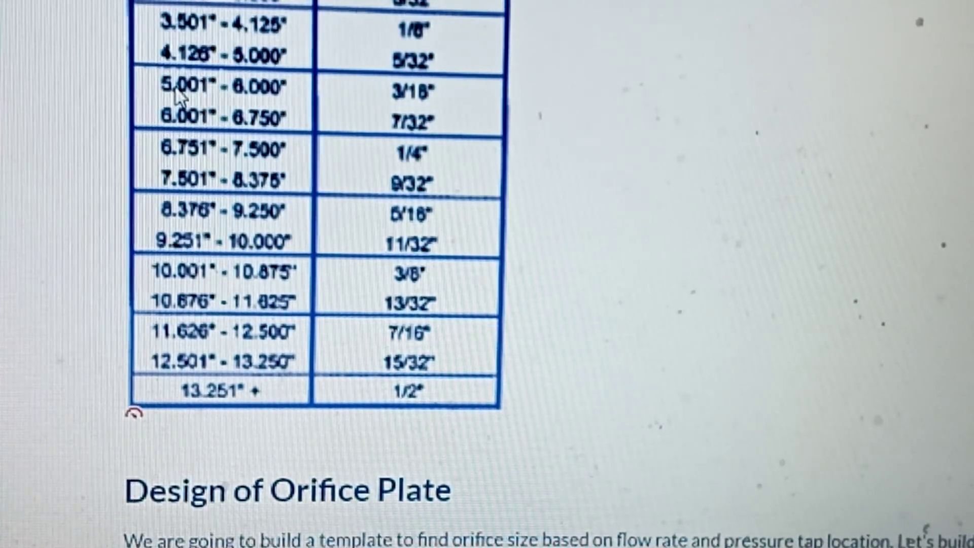
{"action": "mouse_move", "coordinate": [211, 102]}
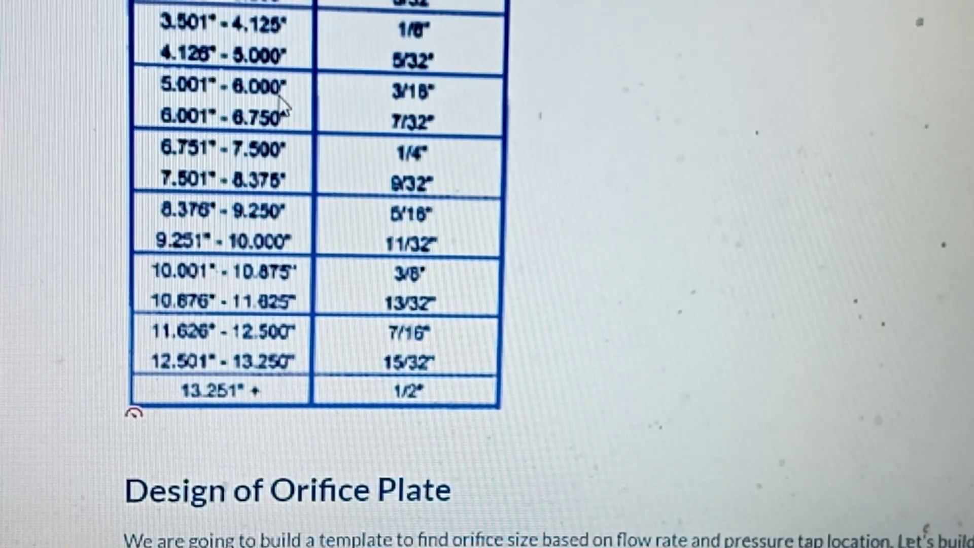
{"action": "mouse_move", "coordinate": [428, 118]}
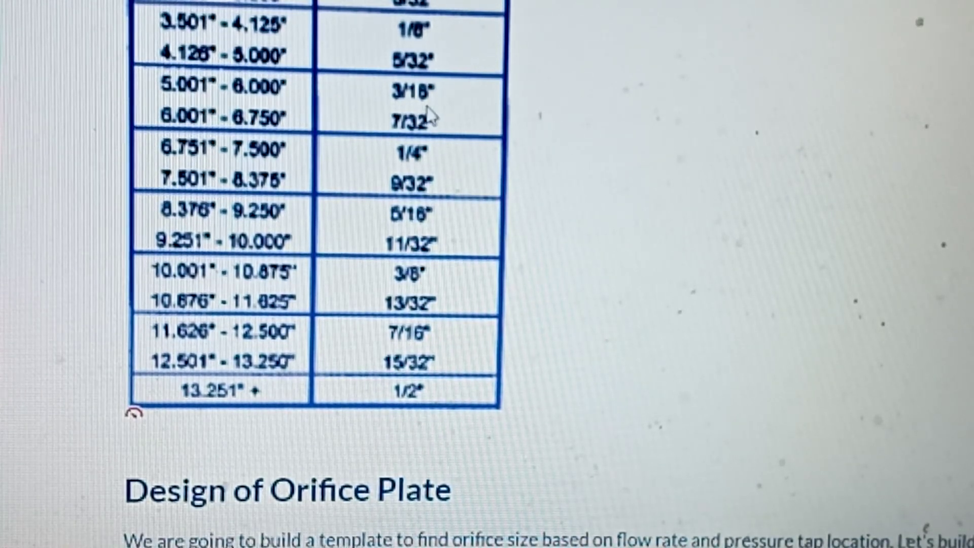
{"action": "mouse_move", "coordinate": [441, 112]}
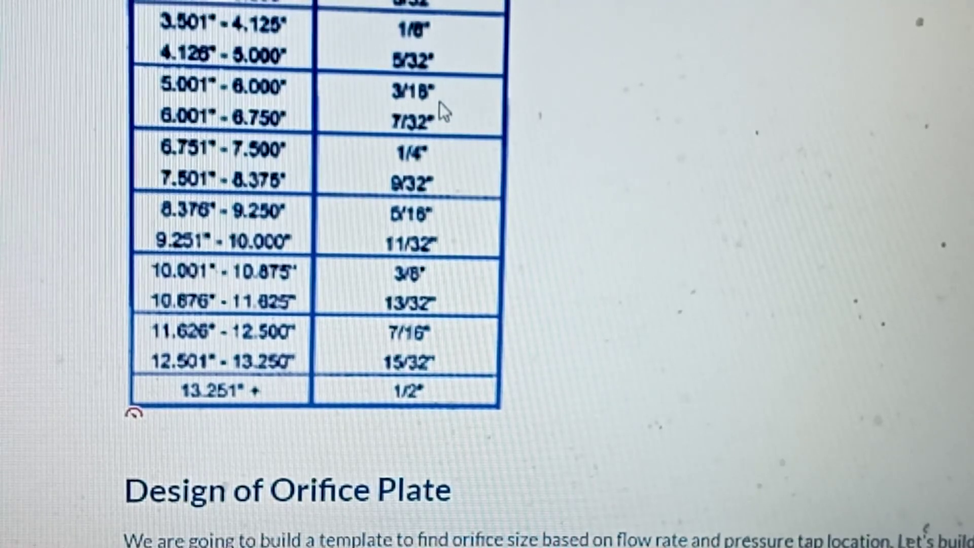
{"action": "mouse_move", "coordinate": [403, 211]}
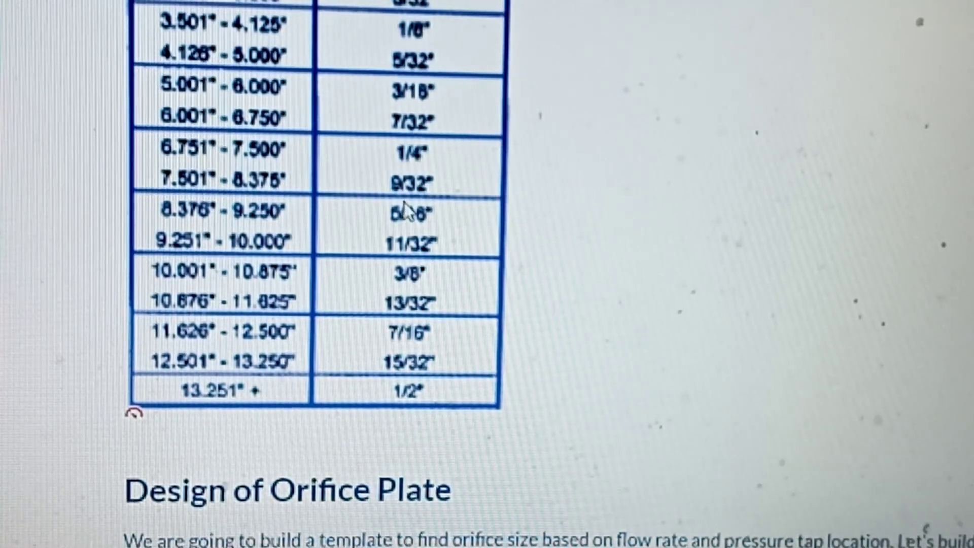
{"action": "mouse_move", "coordinate": [420, 134]}
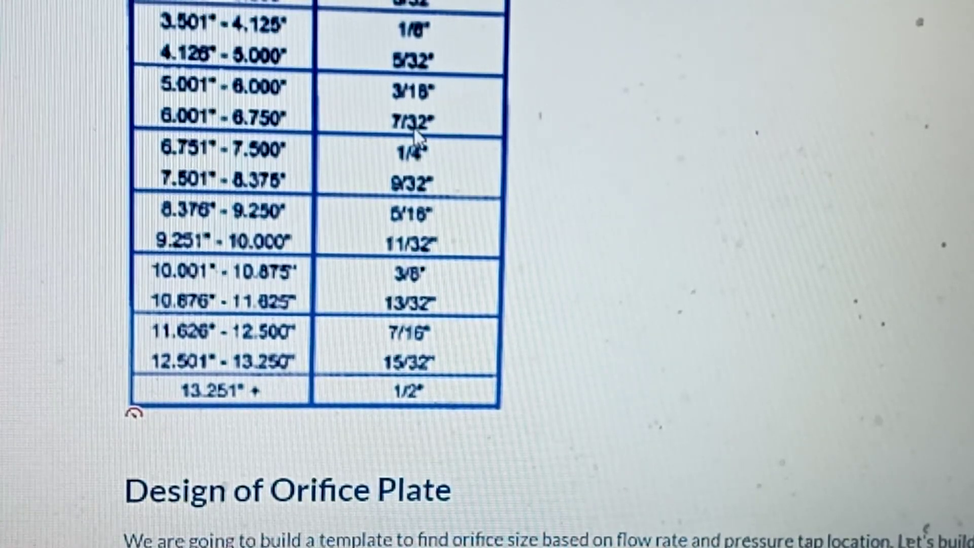
{"action": "mouse_move", "coordinate": [407, 205]}
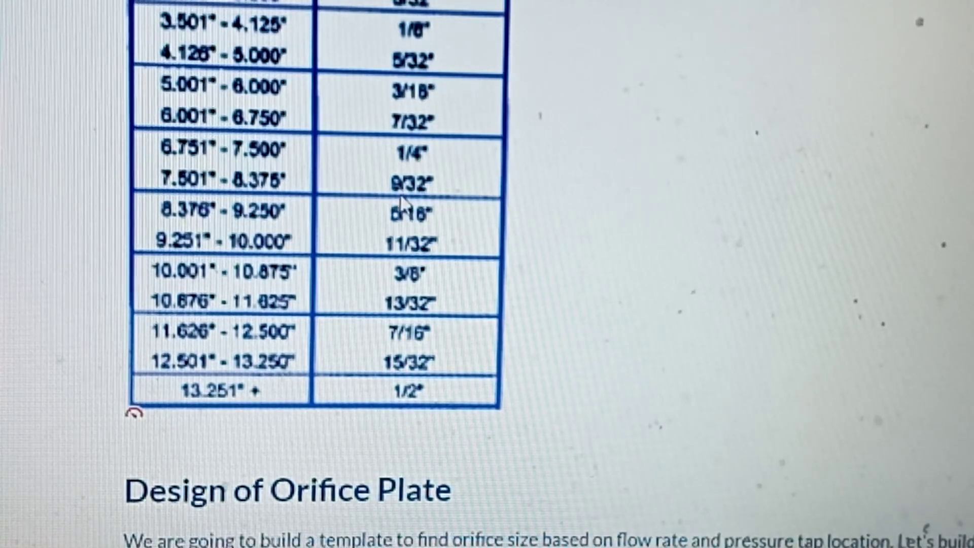
{"action": "scroll", "scroll_direction": "down", "scroll_amount": 3}
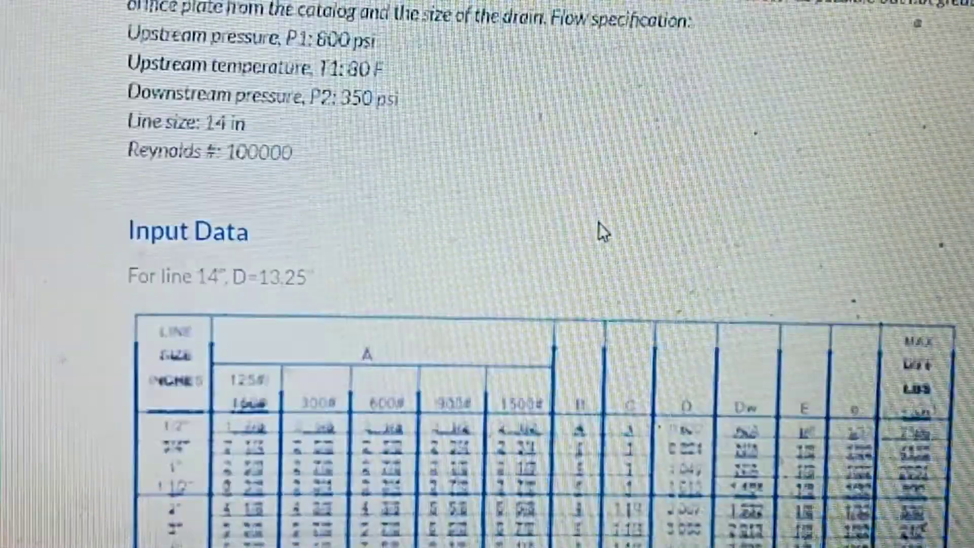
{"action": "scroll", "scroll_direction": "down", "scroll_amount": 3}
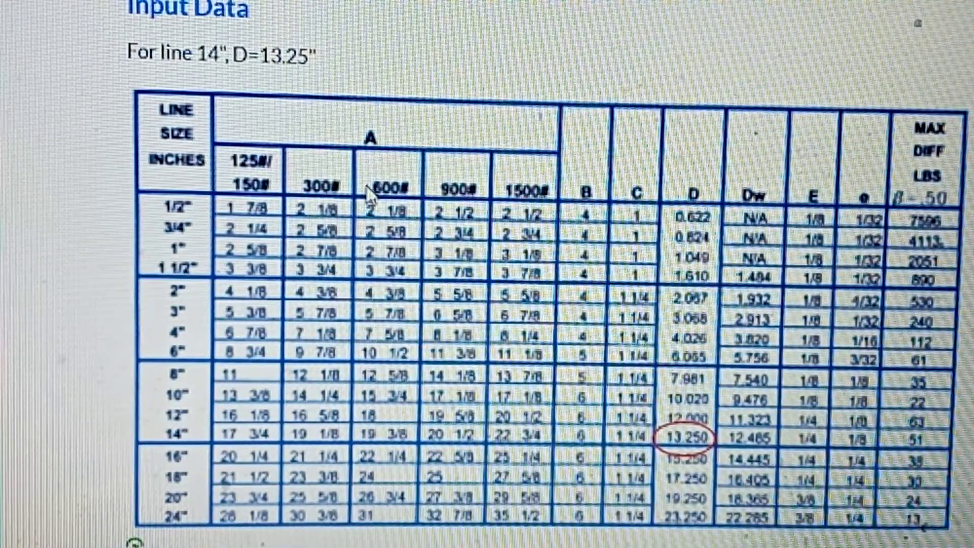
{"action": "scroll", "scroll_direction": "down", "scroll_amount": 3}
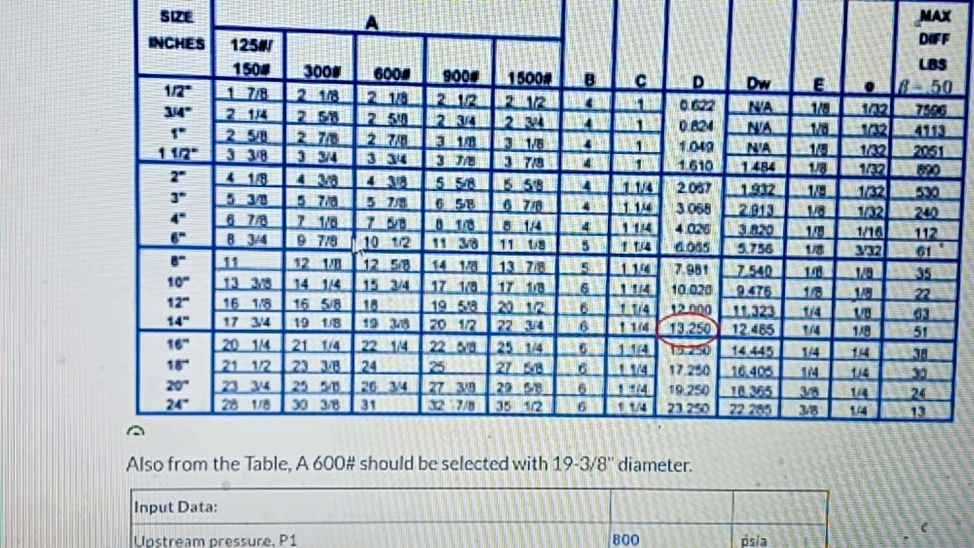
{"action": "mouse_move", "coordinate": [404, 319]}
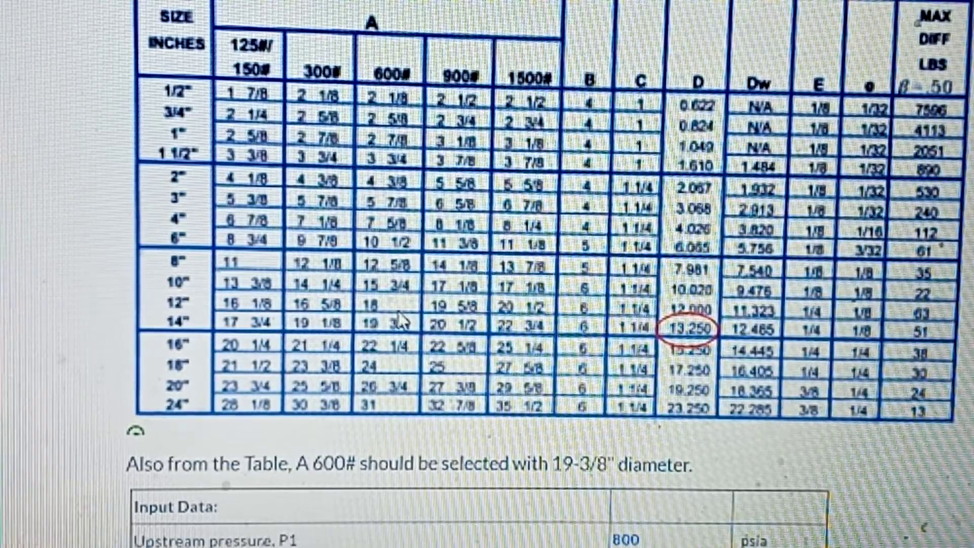
{"action": "mouse_move", "coordinate": [491, 453]}
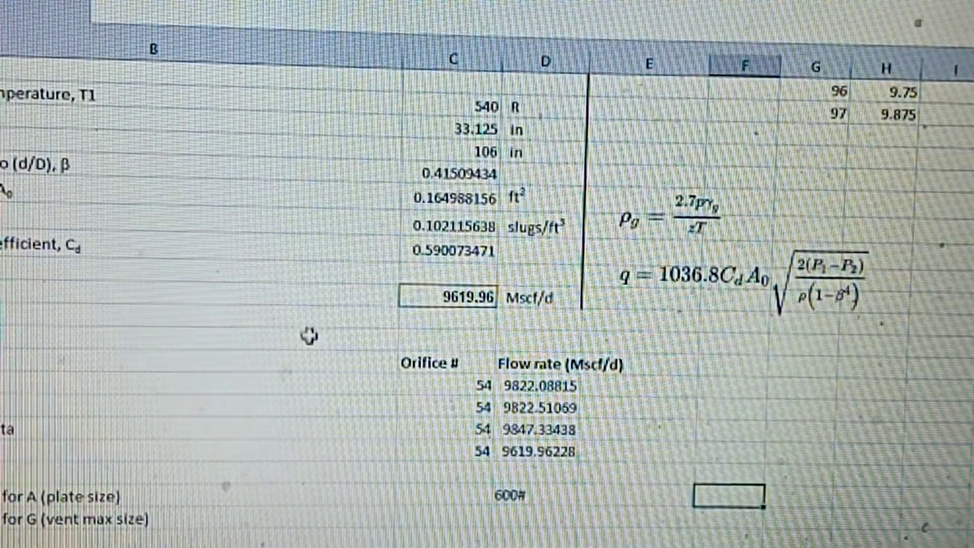
{"action": "scroll", "scroll_direction": "down", "scroll_amount": 3}
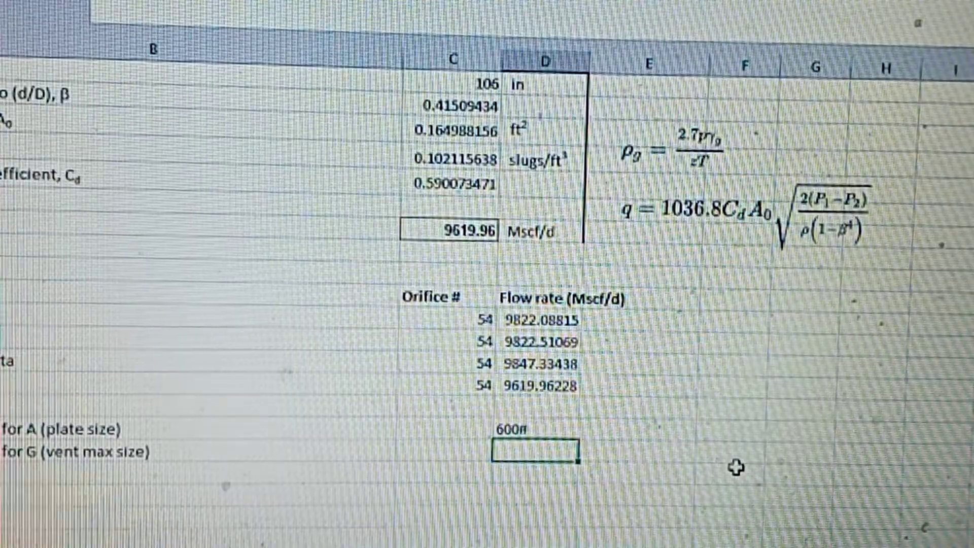
{"action": "type", "text": "="}
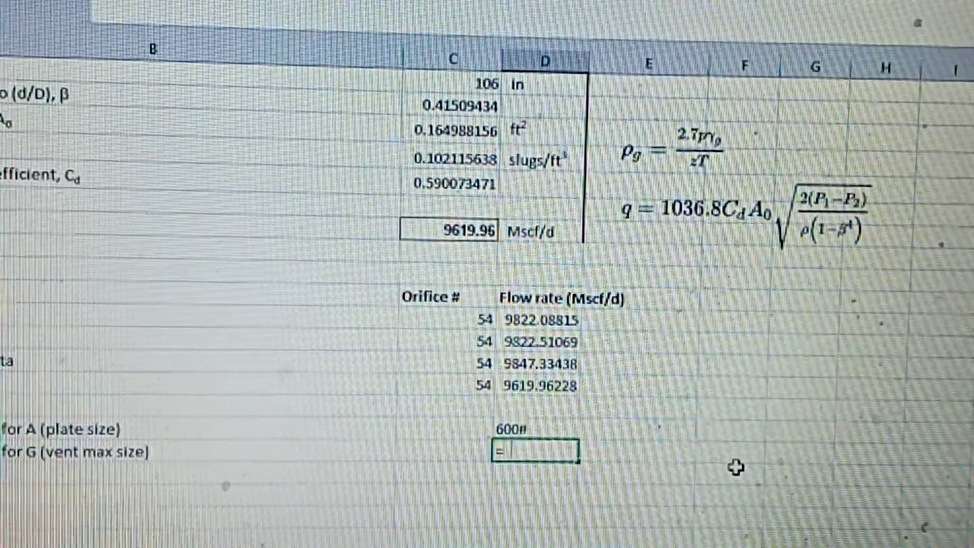
{"action": "type", "text": "3"}
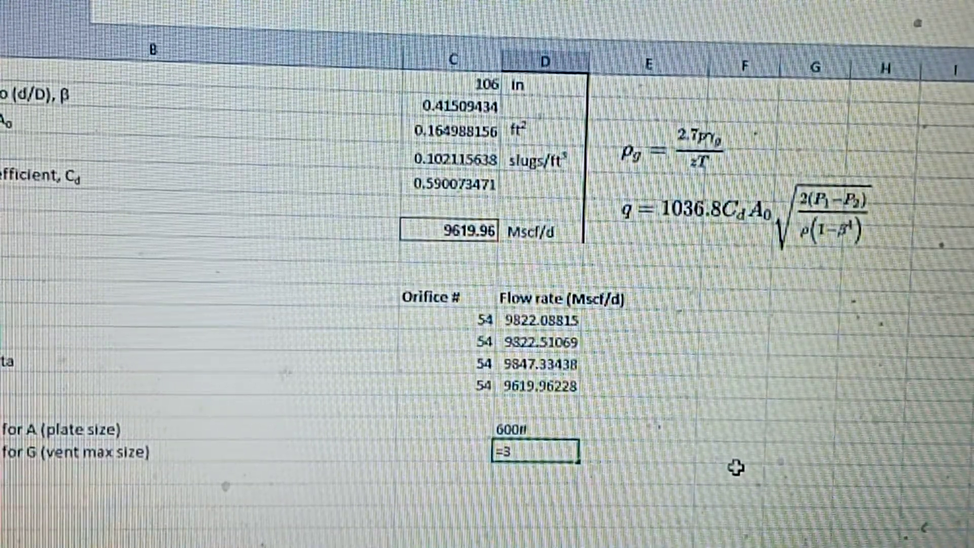
{"action": "type", "text": "/"}
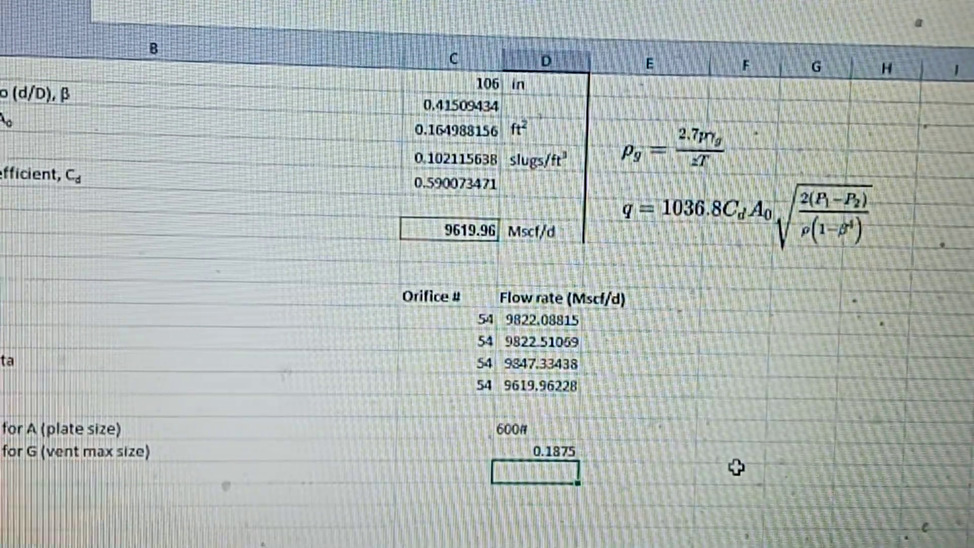
{"action": "mouse_move", "coordinate": [648, 443]}
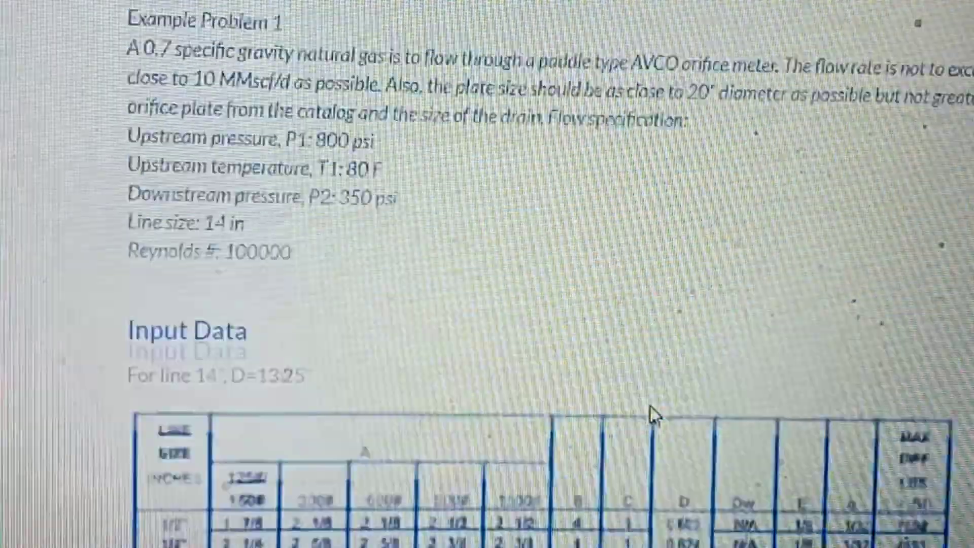
{"action": "scroll", "scroll_direction": "down", "scroll_amount": 3}
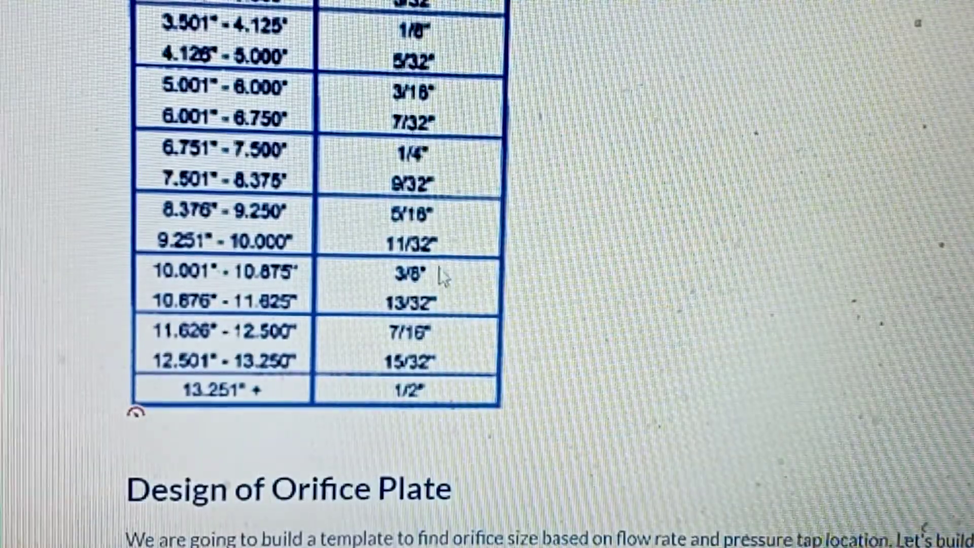
{"action": "mouse_move", "coordinate": [441, 74]}
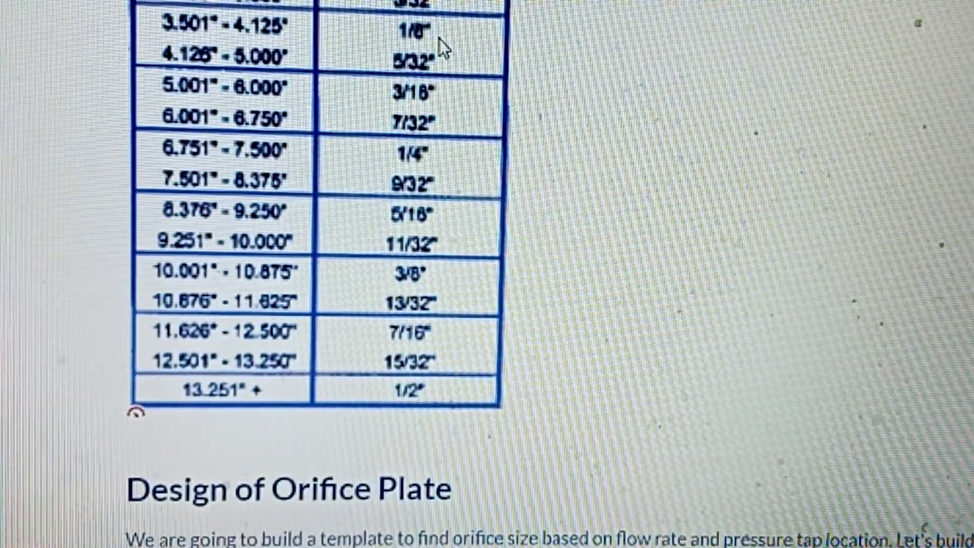
{"action": "mouse_move", "coordinate": [444, 96]}
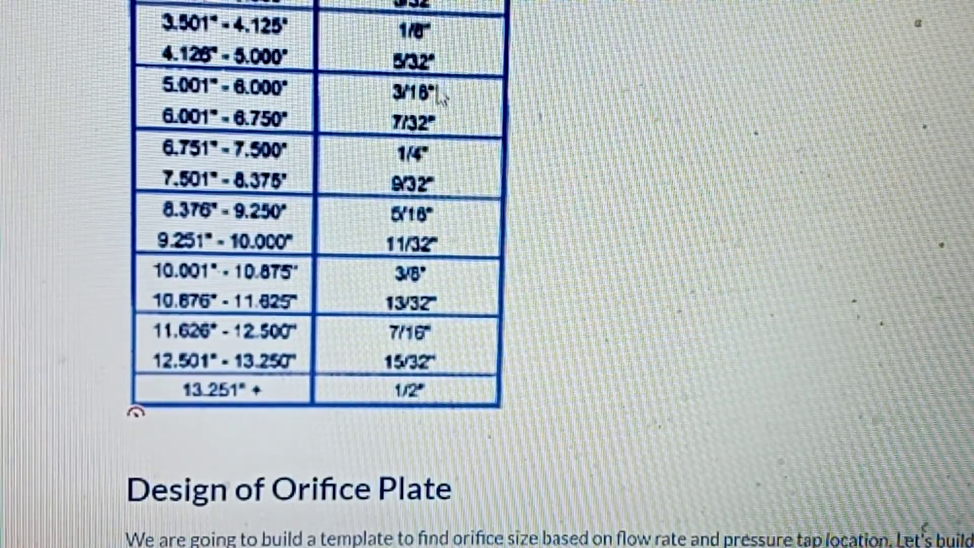
{"action": "mouse_move", "coordinate": [441, 105]}
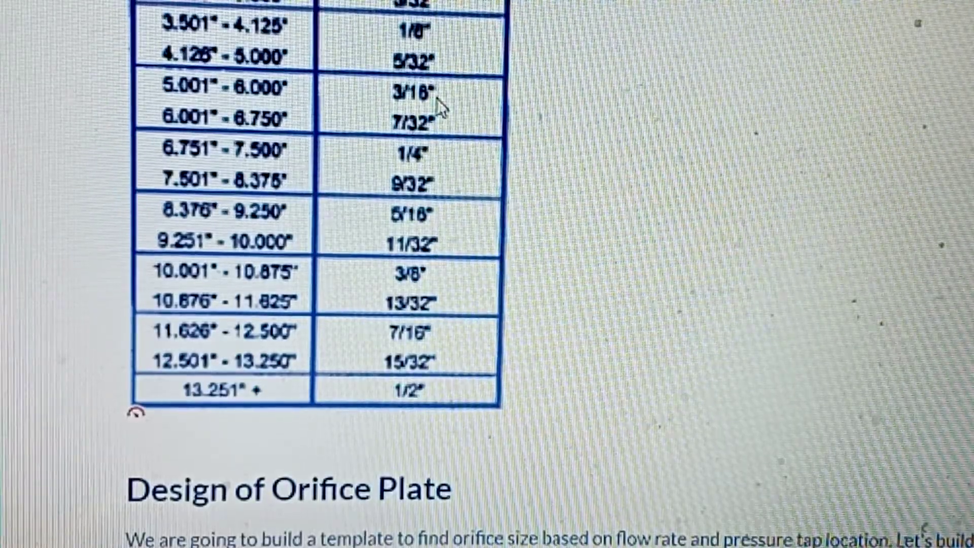
{"action": "mouse_move", "coordinate": [425, 128]}
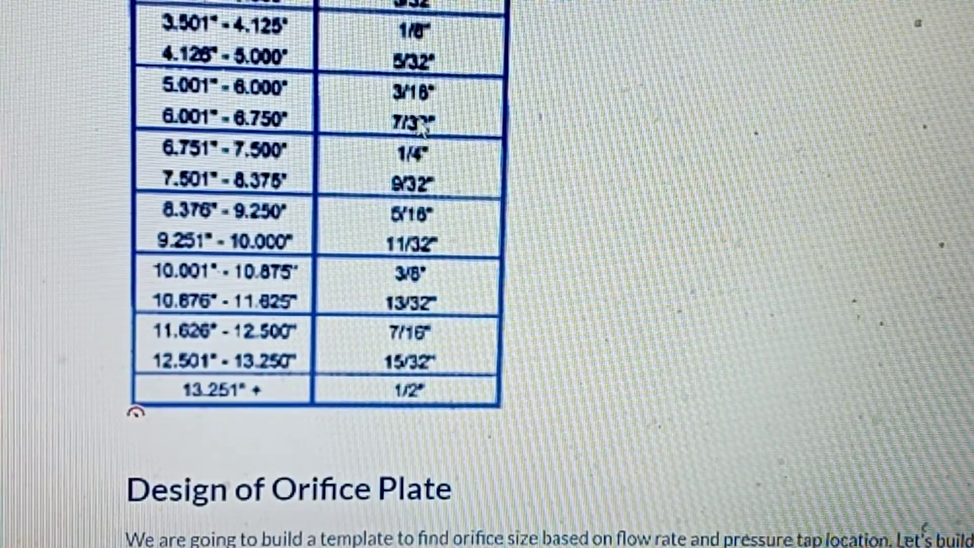
{"action": "mouse_move", "coordinate": [422, 154]}
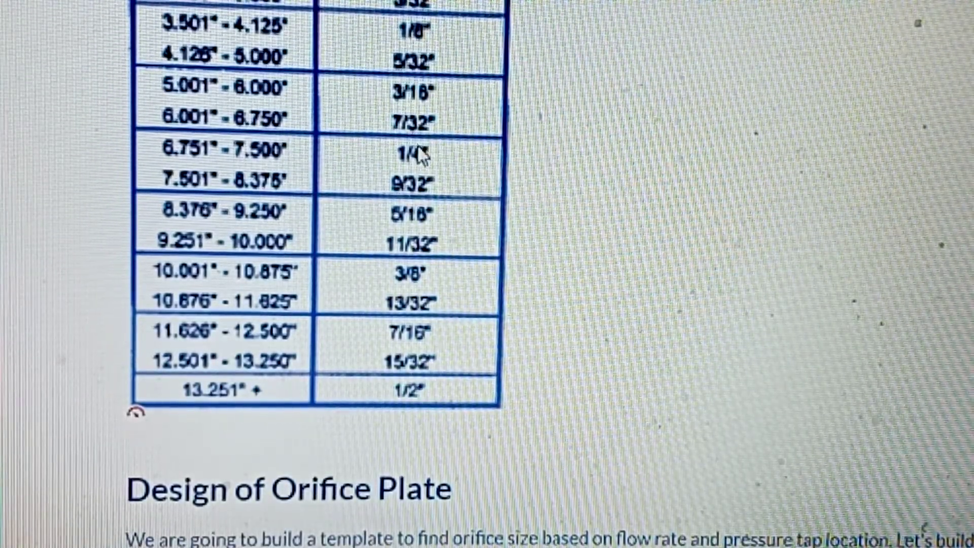
{"action": "mouse_move", "coordinate": [450, 205]}
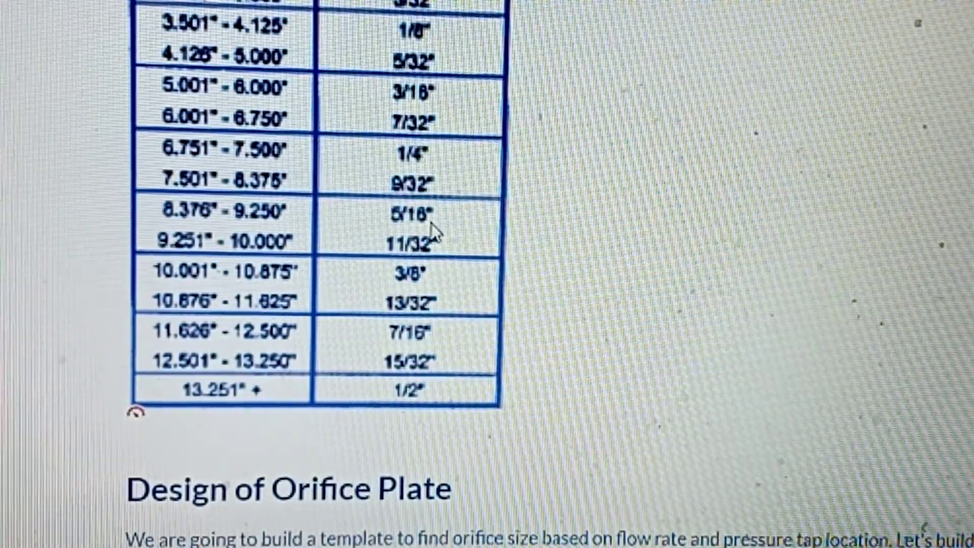
{"action": "mouse_move", "coordinate": [436, 270]}
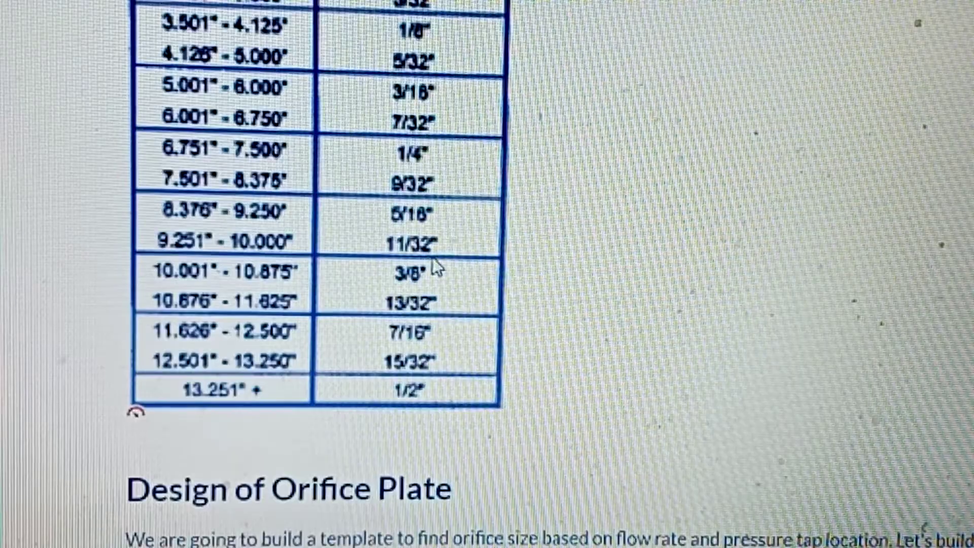
{"action": "mouse_move", "coordinate": [452, 321]}
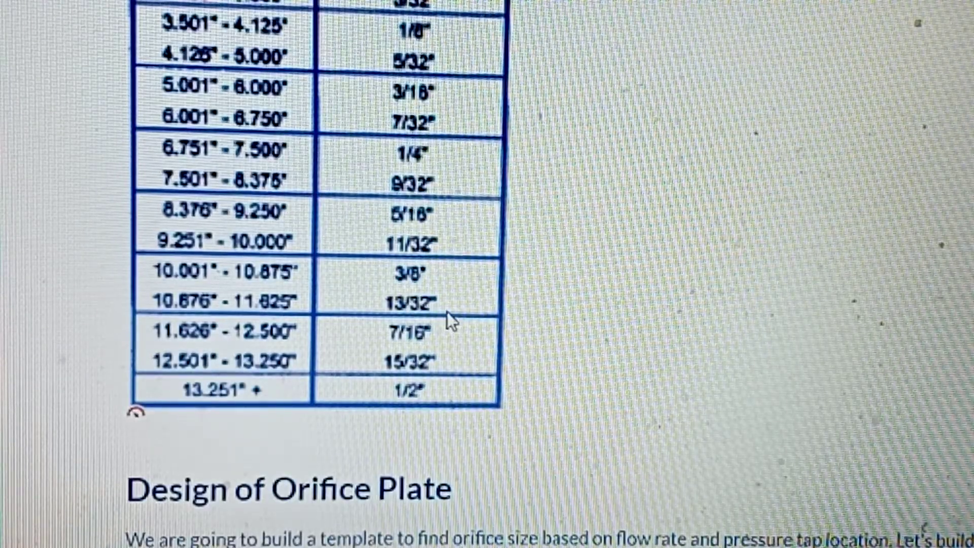
{"action": "mouse_move", "coordinate": [442, 345]}
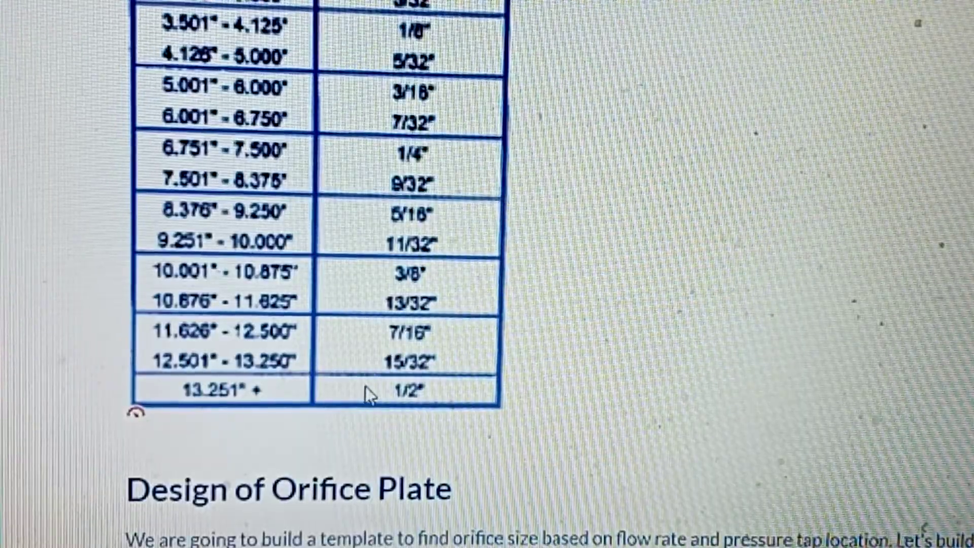
{"action": "scroll", "scroll_direction": "down", "scroll_amount": 3}
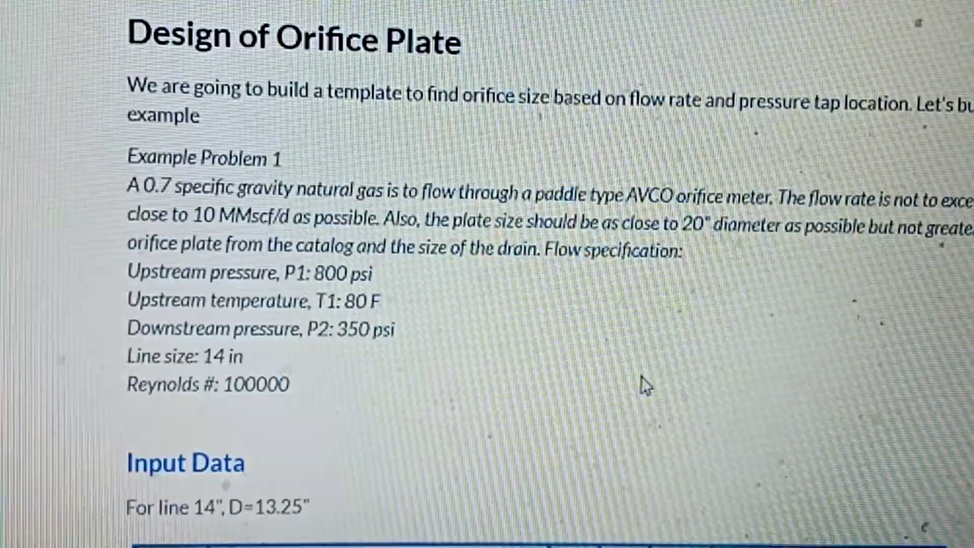
{"action": "scroll", "scroll_direction": "down", "scroll_amount": 3}
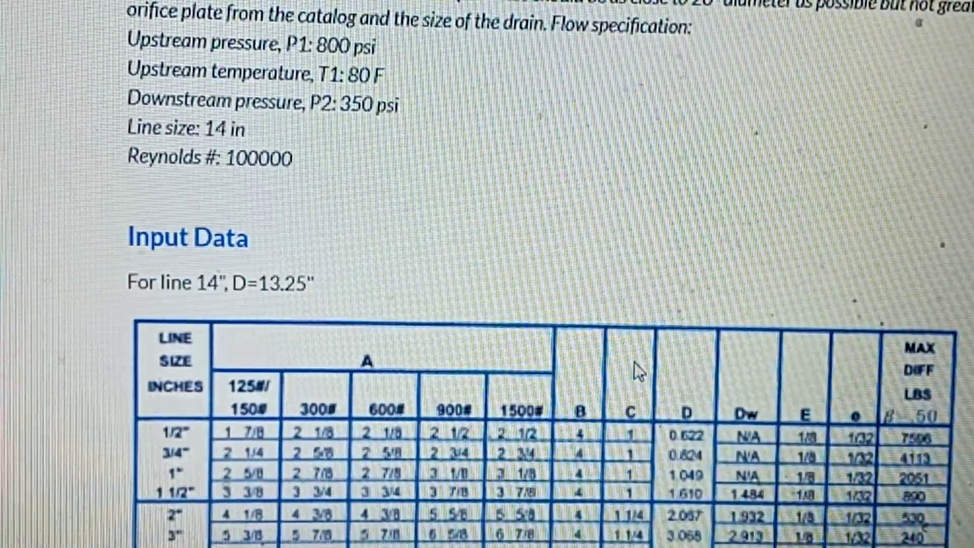